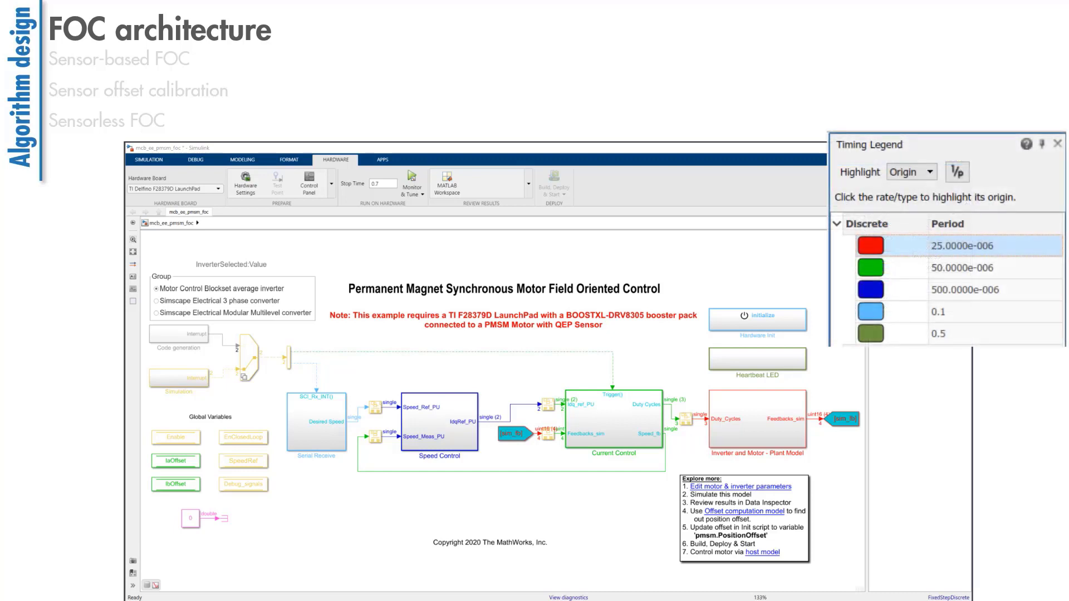
# Close the Timing Legend and open the mcb_pmsm_foc_qep_f28069m example model.
pyautogui.click(871, 267)
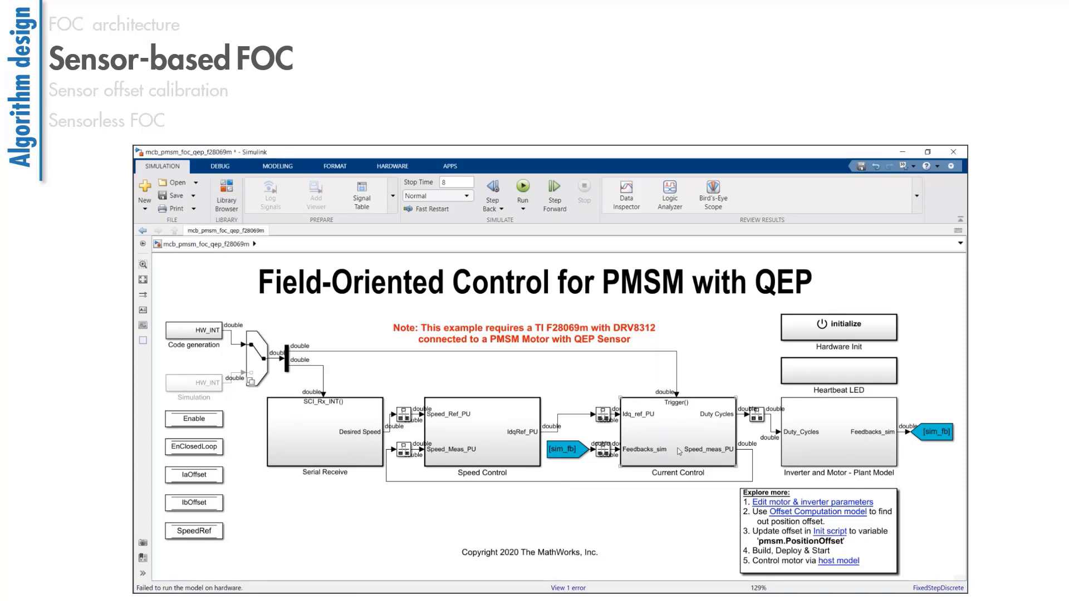
# Drill from Current Control through Sensor Driver Blocks and Input Scaling to Calculate Speed, selecting Quadrature Decoder.
pyautogui.doubleClick(678, 431)
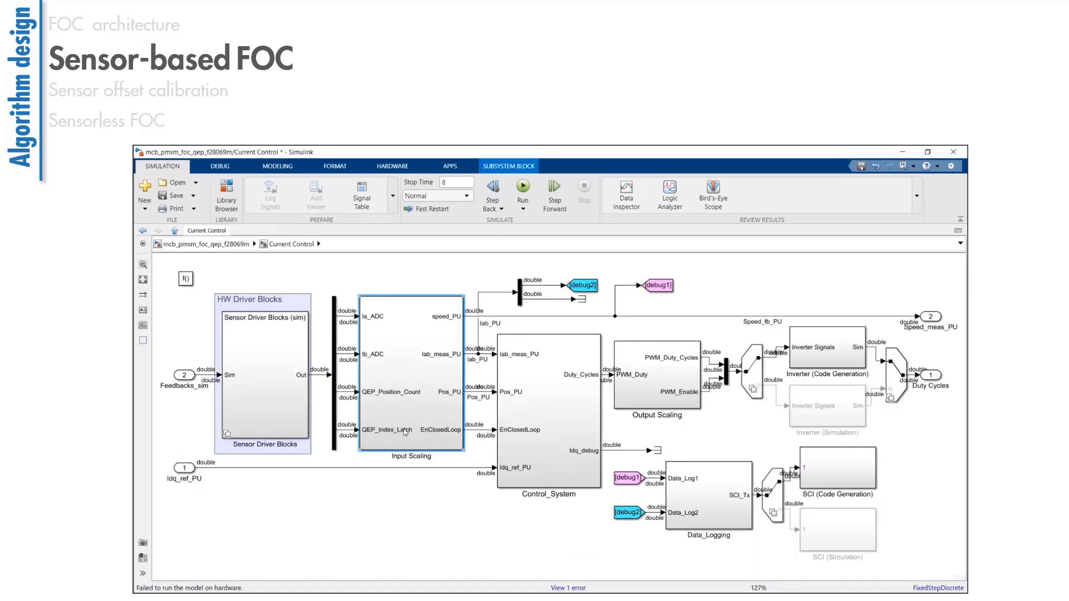
pyautogui.doubleClick(261, 368)
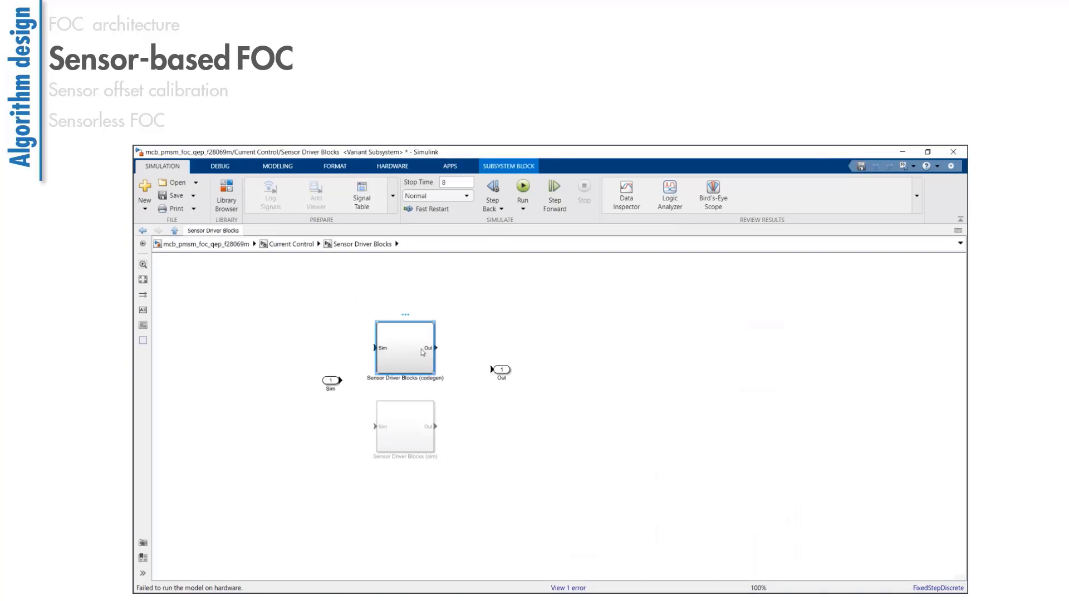
pyautogui.doubleClick(405, 347)
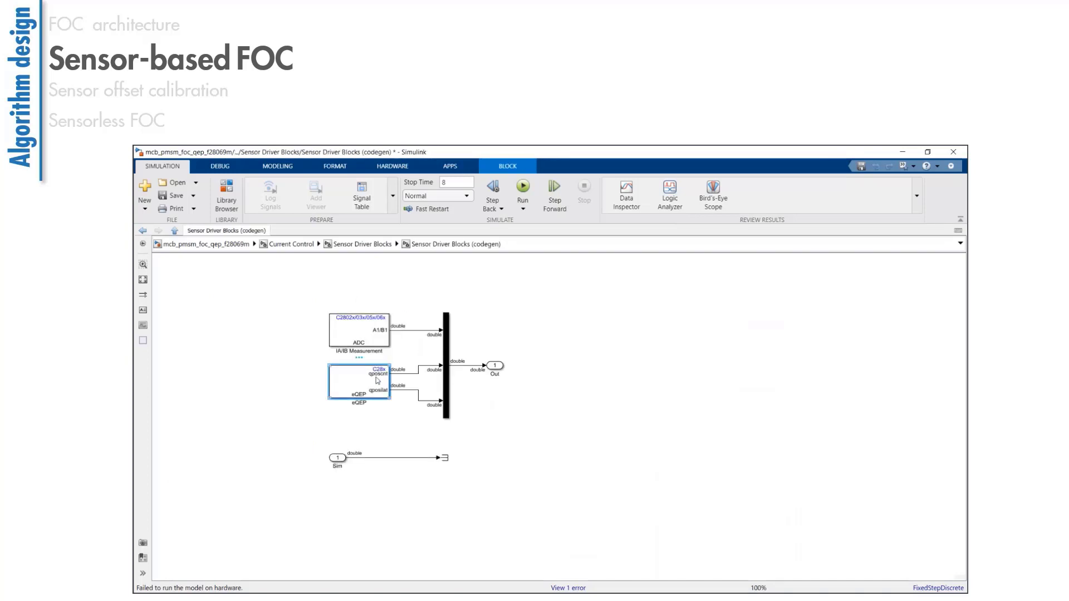
pyautogui.doubleClick(359, 380)
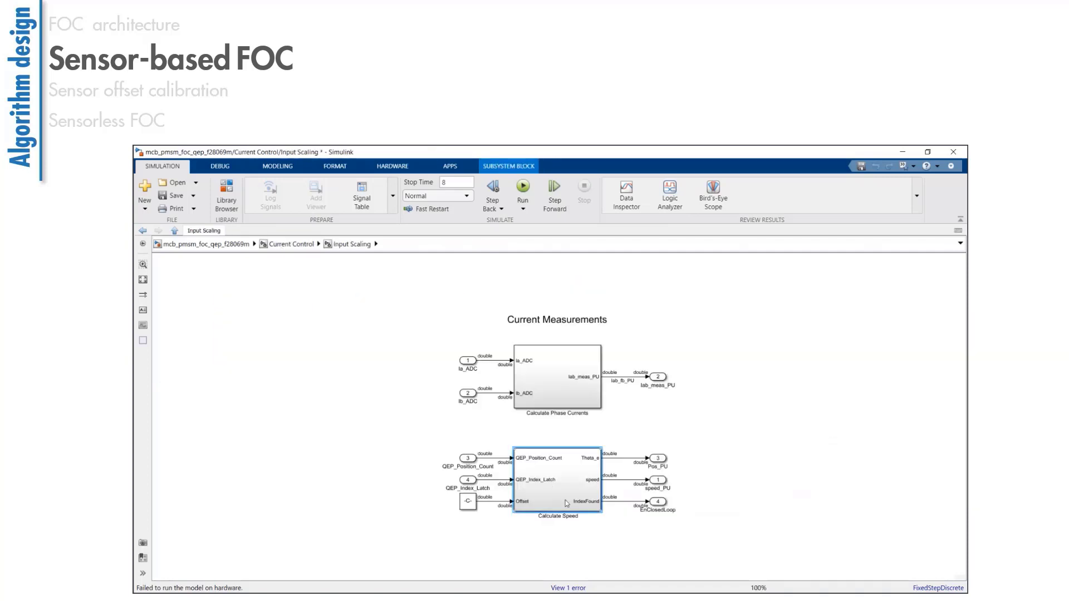
pyautogui.doubleClick(557, 477)
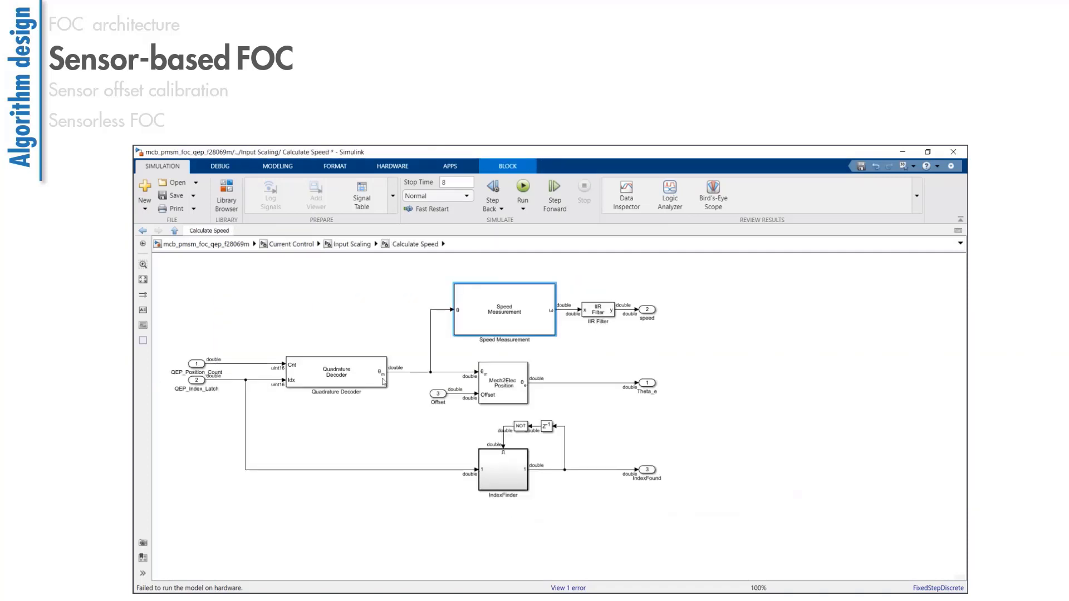
pyautogui.click(334, 373)
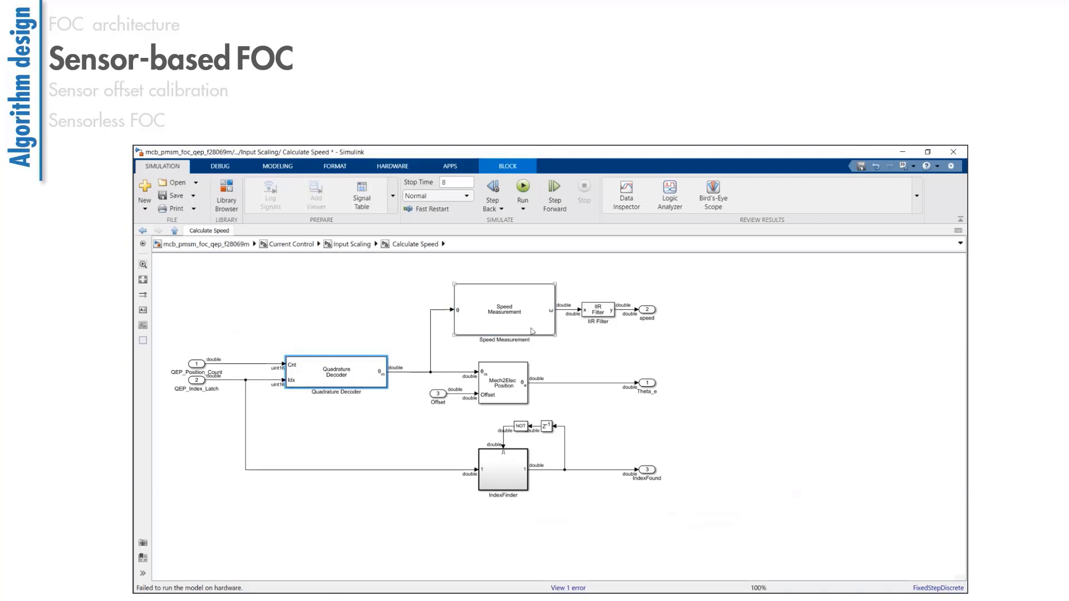
pyautogui.click(503, 311)
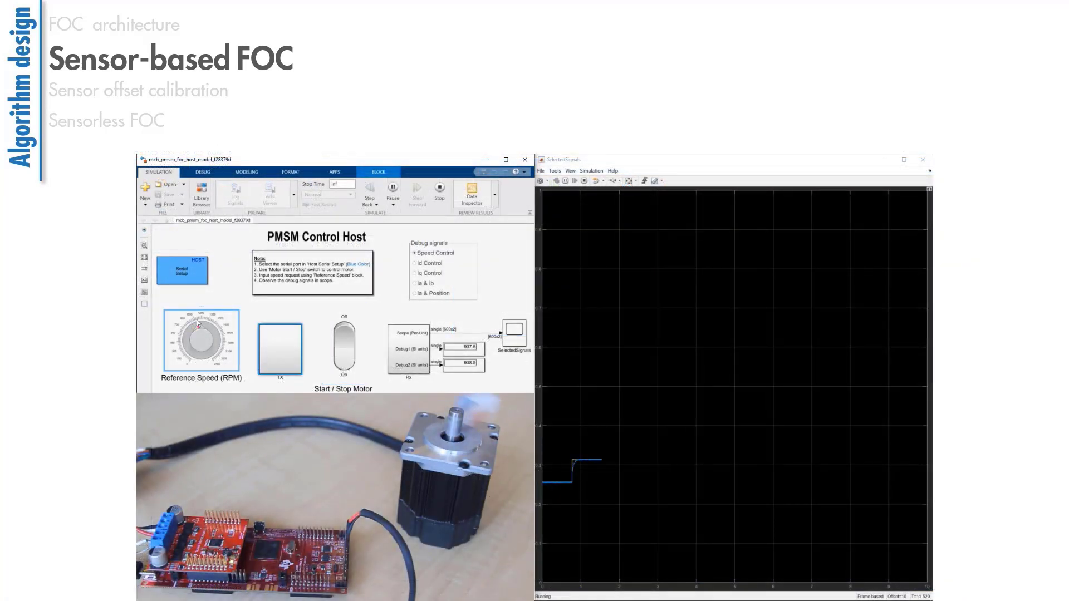
# Turn the Reference Speed (RPM) knob up in three stages while watching the SelectedSignals scope.
pyautogui.moveTo(204, 334); pyautogui.dragTo(212, 327)
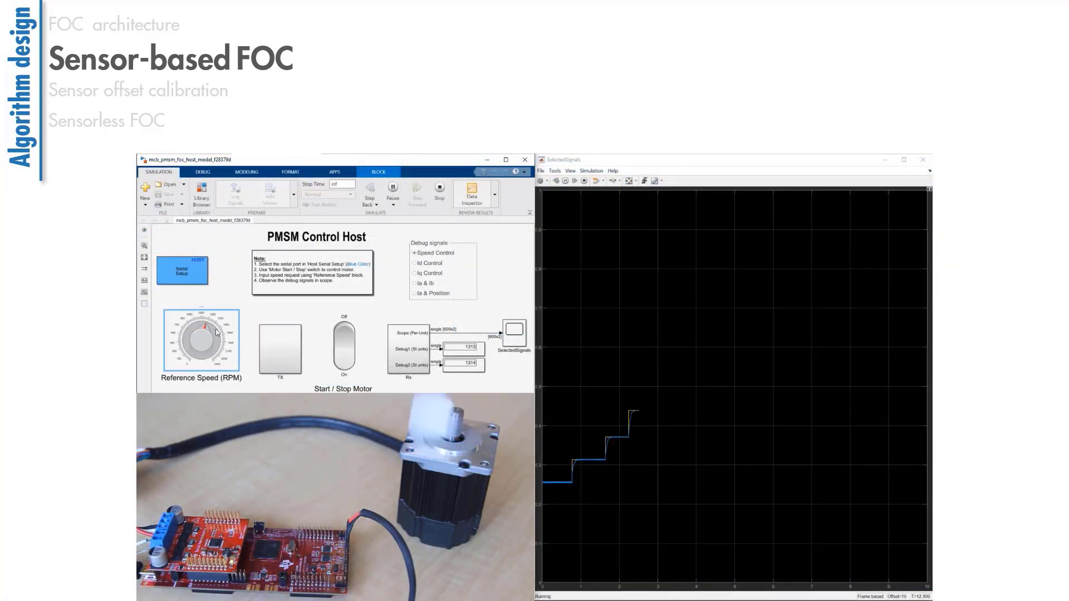
pyautogui.moveTo(208, 334); pyautogui.dragTo(222, 344)
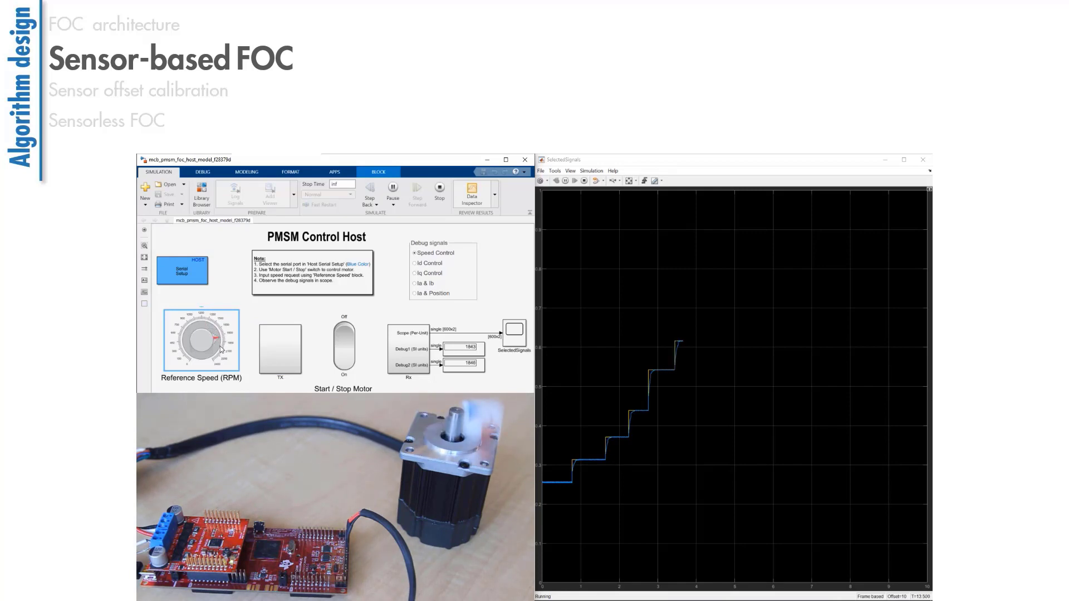
pyautogui.moveTo(212, 344); pyautogui.dragTo(218, 355)
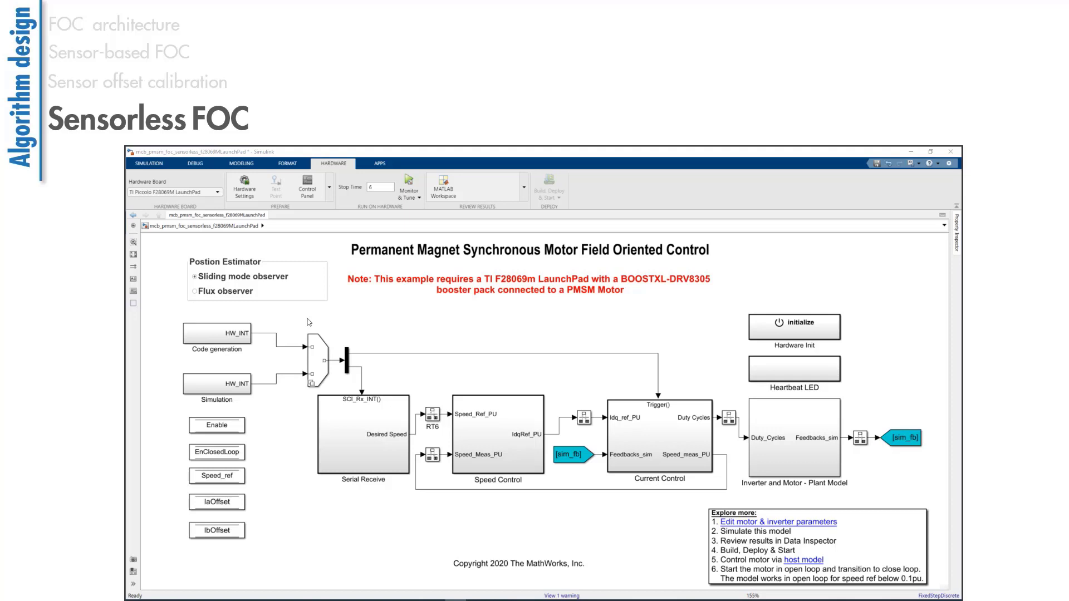
pyautogui.moveTo(206, 315)
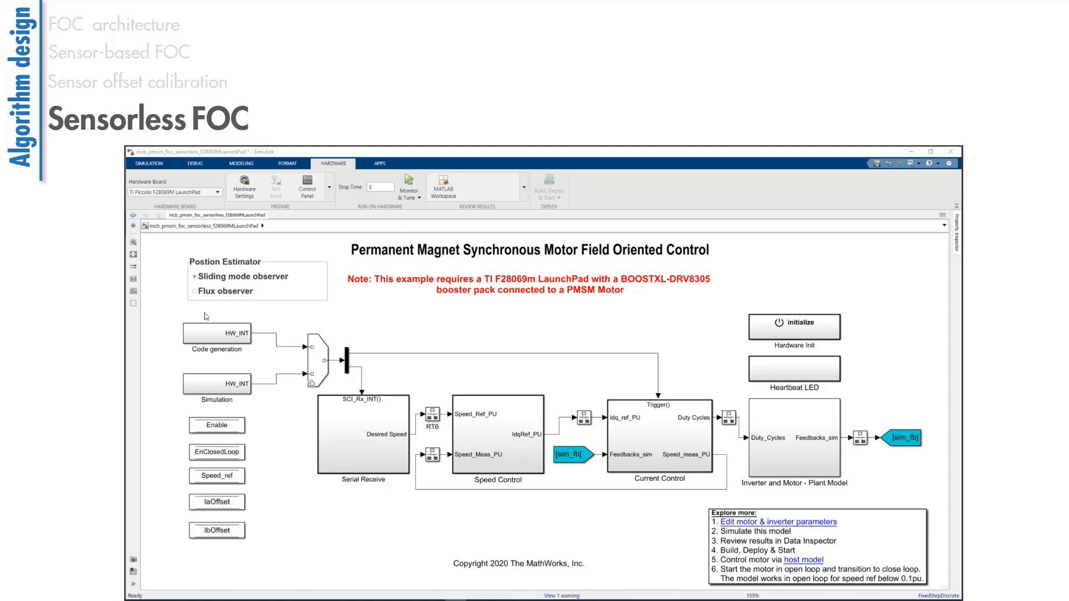
pyautogui.click(194, 291)
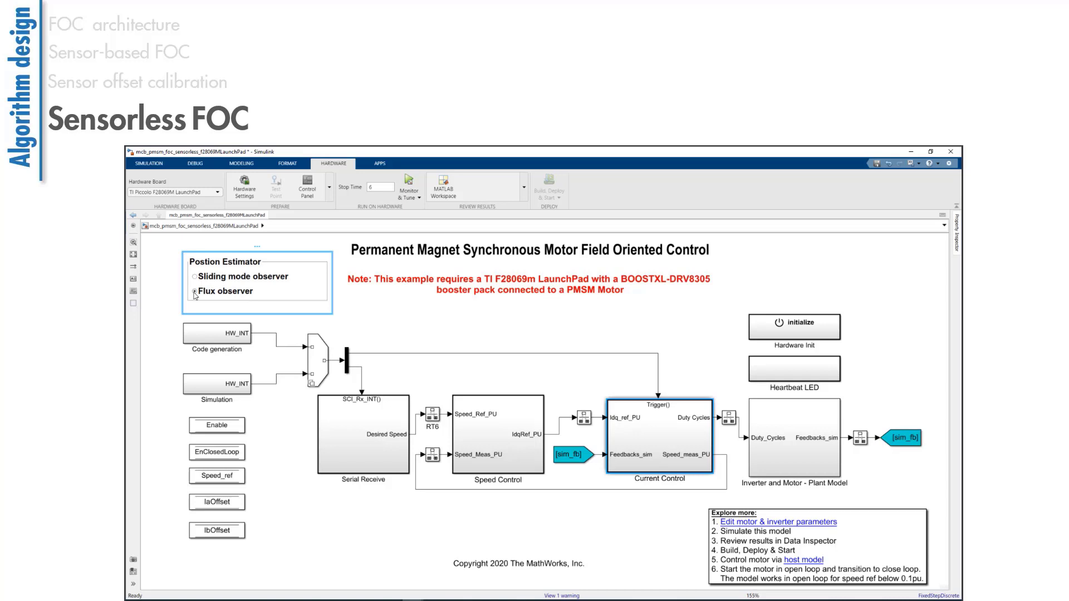
pyautogui.click(197, 276)
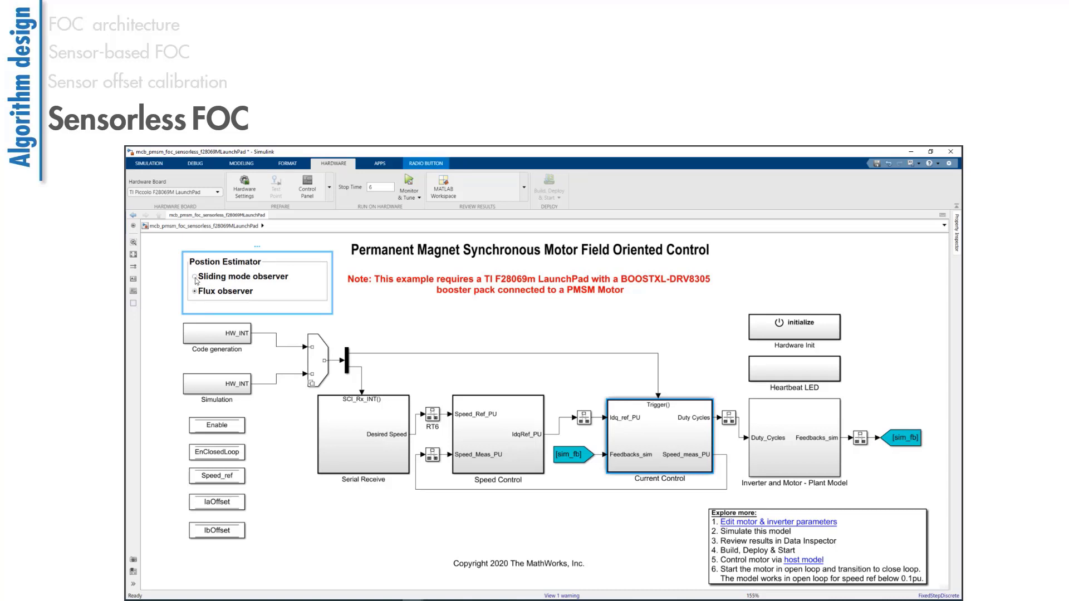
pyautogui.click(195, 276)
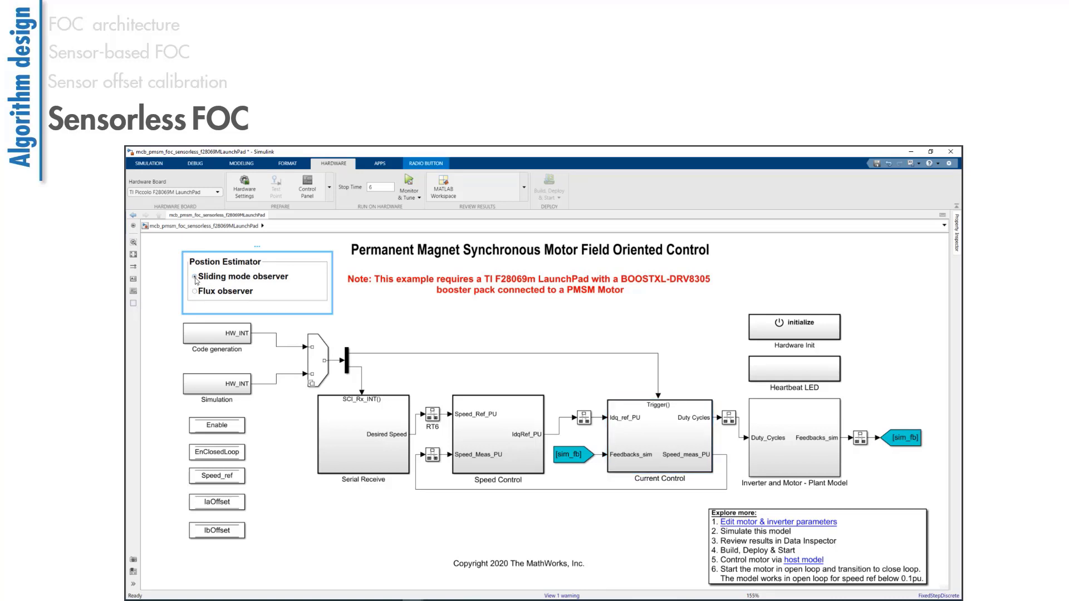
pyautogui.click(195, 276)
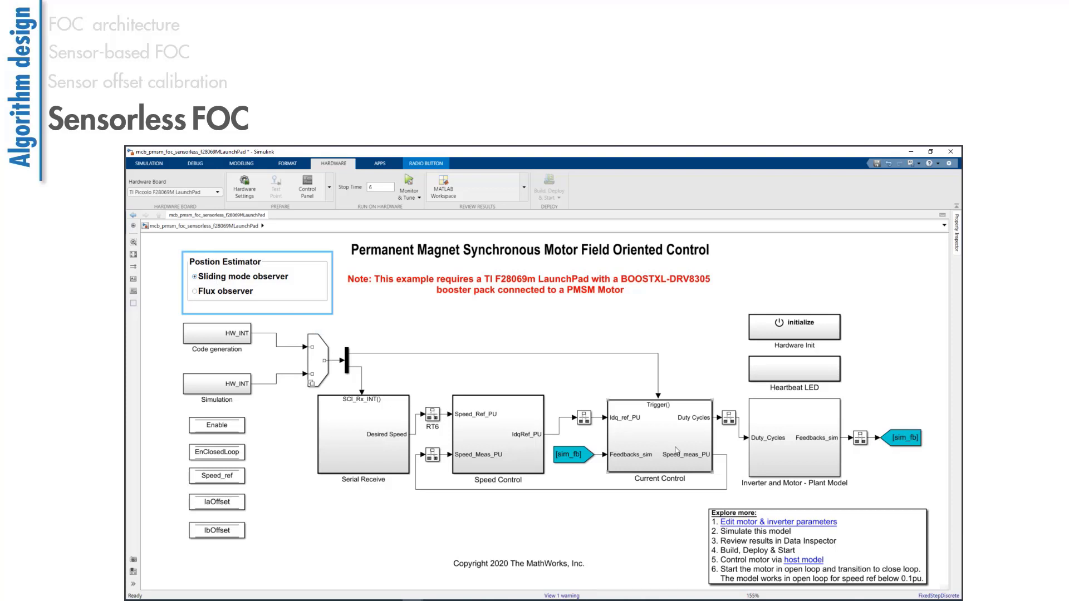
pyautogui.click(658, 436)
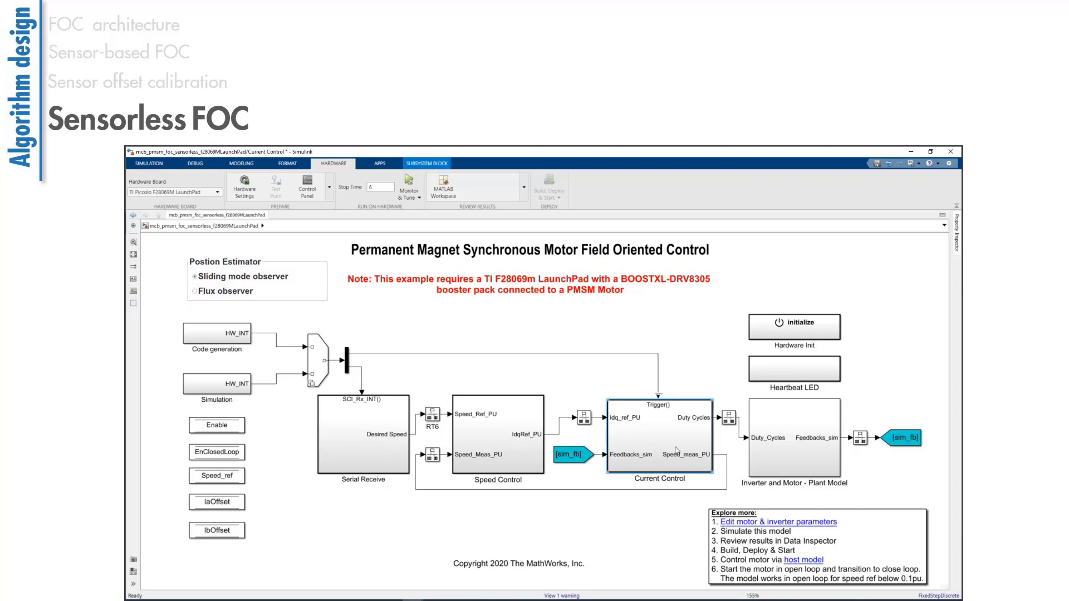
# Double-click into the sensorless model's Current Control subsystem and a block inside it.
pyautogui.doubleClick(659, 437)
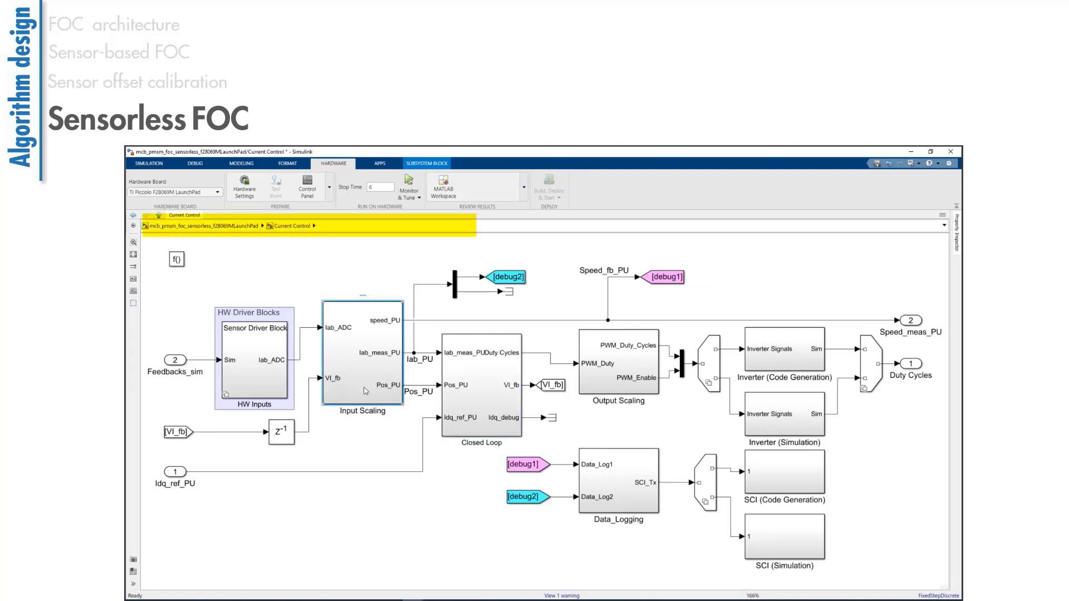
pyautogui.doubleClick(362, 344)
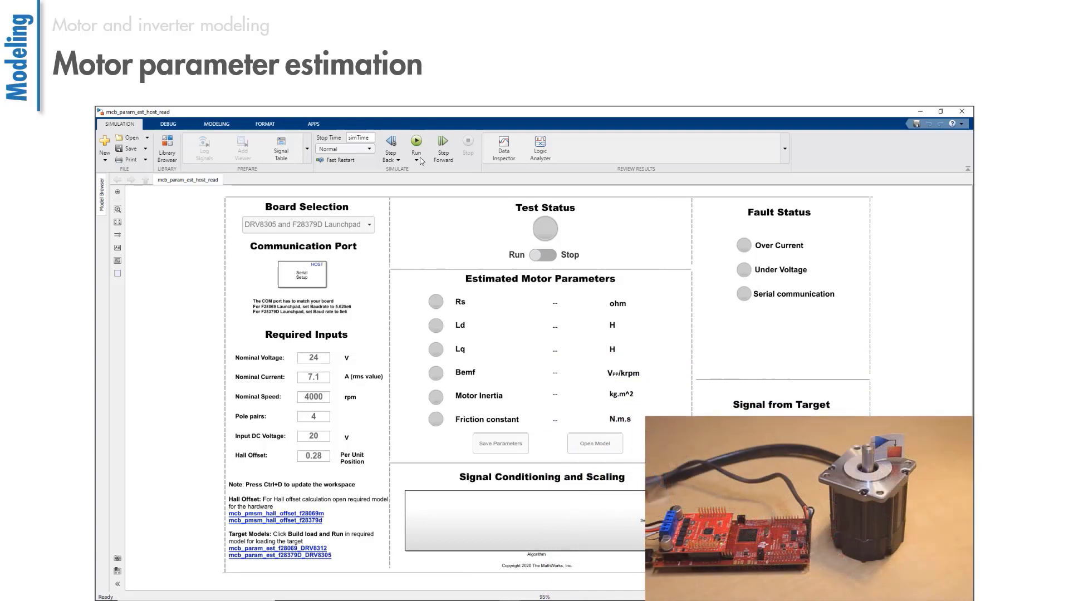
# Run the mcb_param_est_host_read estimation, then stop it once all six parameters turn green.
pyautogui.click(416, 143)
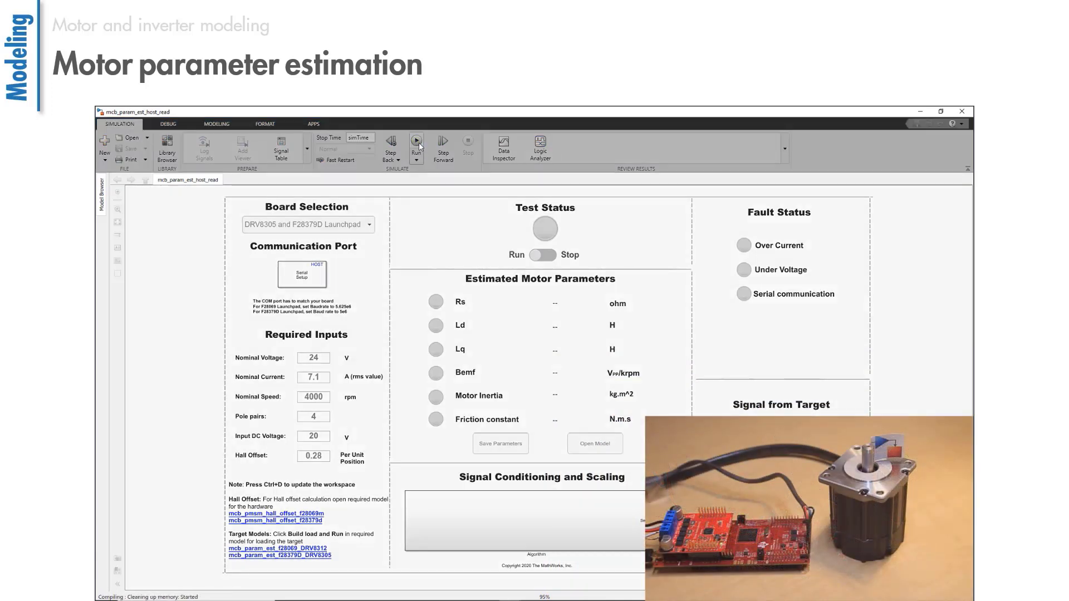
pyautogui.click(416, 143)
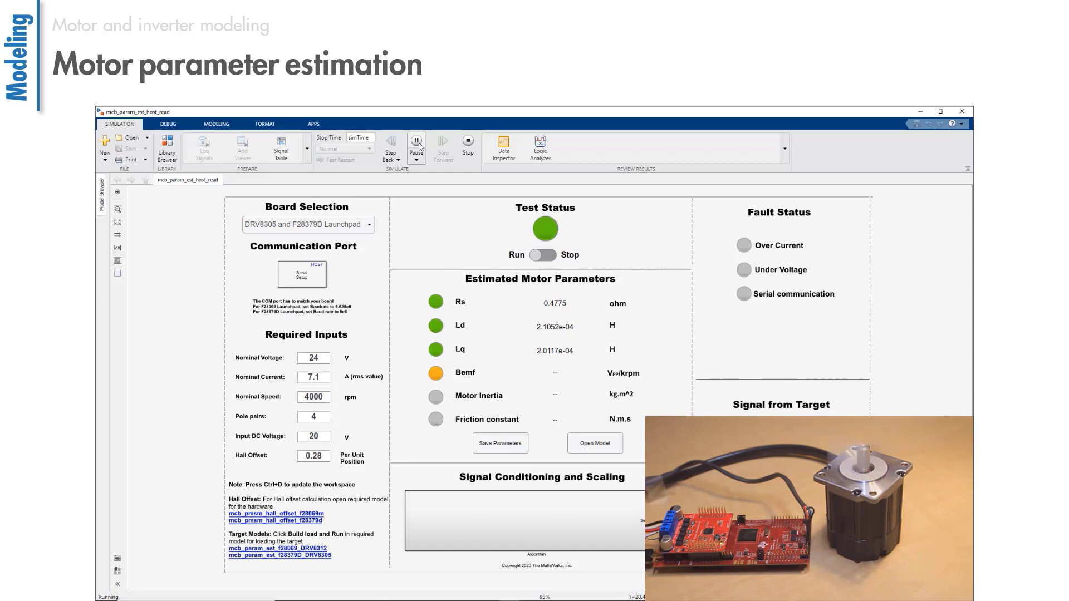
pyautogui.click(415, 143)
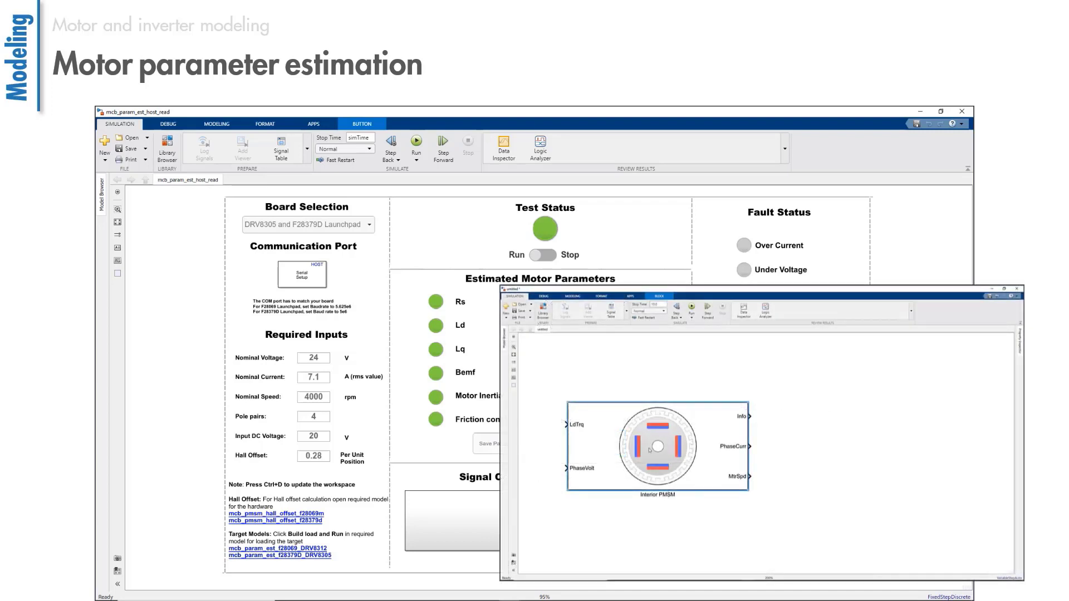
# Descend into Inverter and Motor - Plant Model to the MCB average-value inverter subsystem.
pyautogui.doubleClick(656, 446)
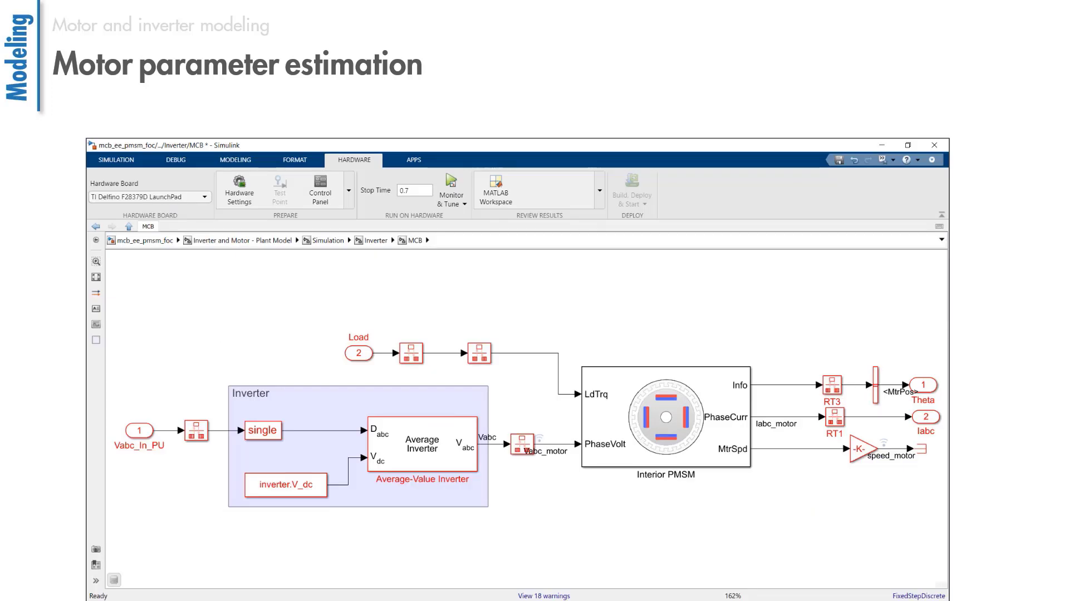
# Switch the Inverter variant to EE_PWM to show the Simscape three-phase converter.
pyautogui.click(422, 439)
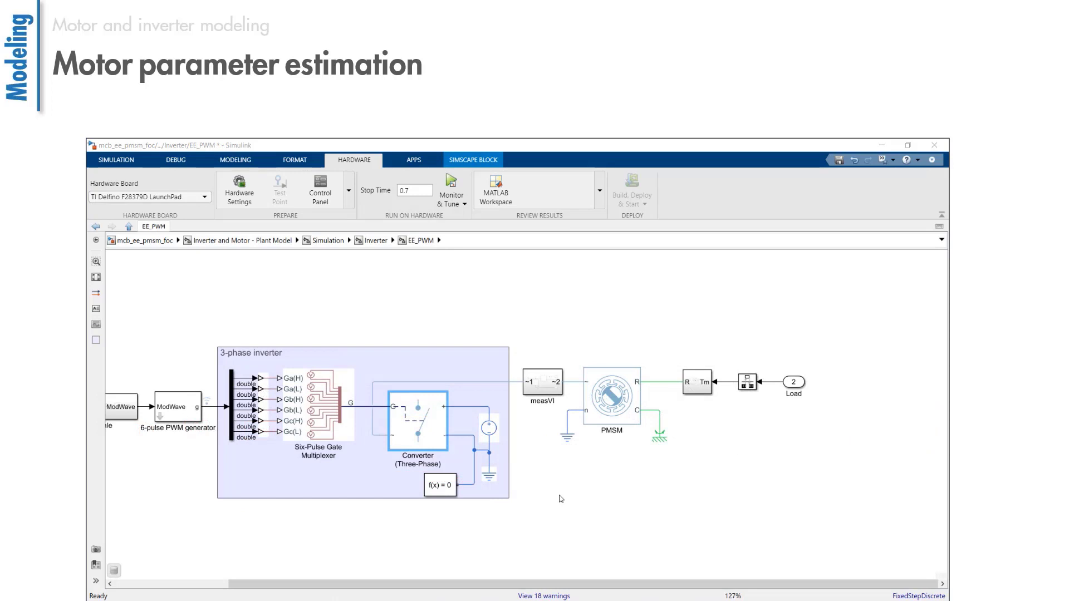
# Open the Converter (Three-Phase) block and inspect its Switching device choices on Switching Devices.
pyautogui.doubleClick(417, 417)
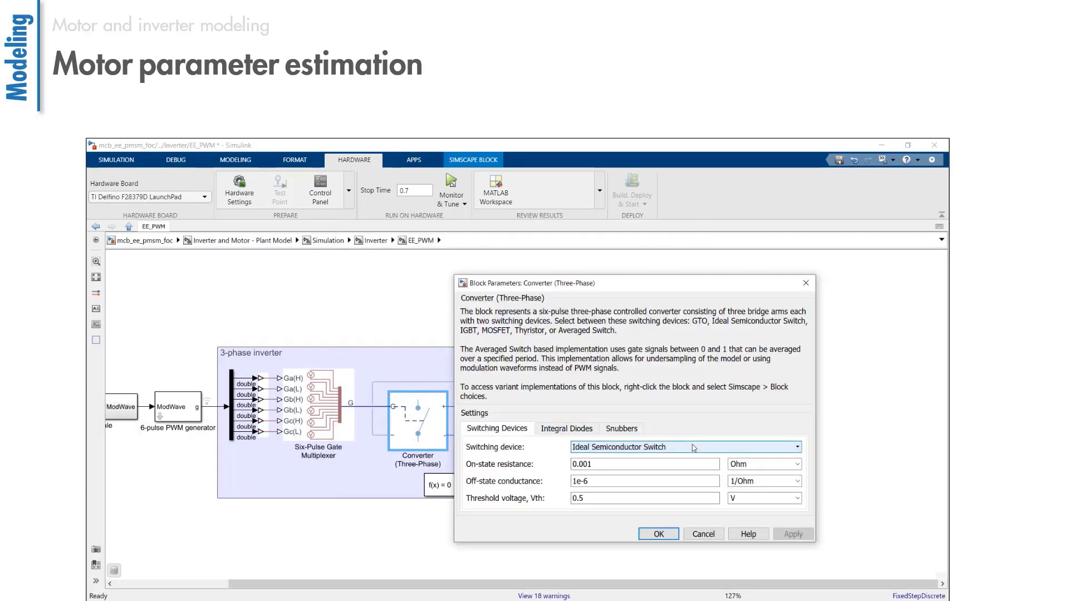
pyautogui.click(793, 446)
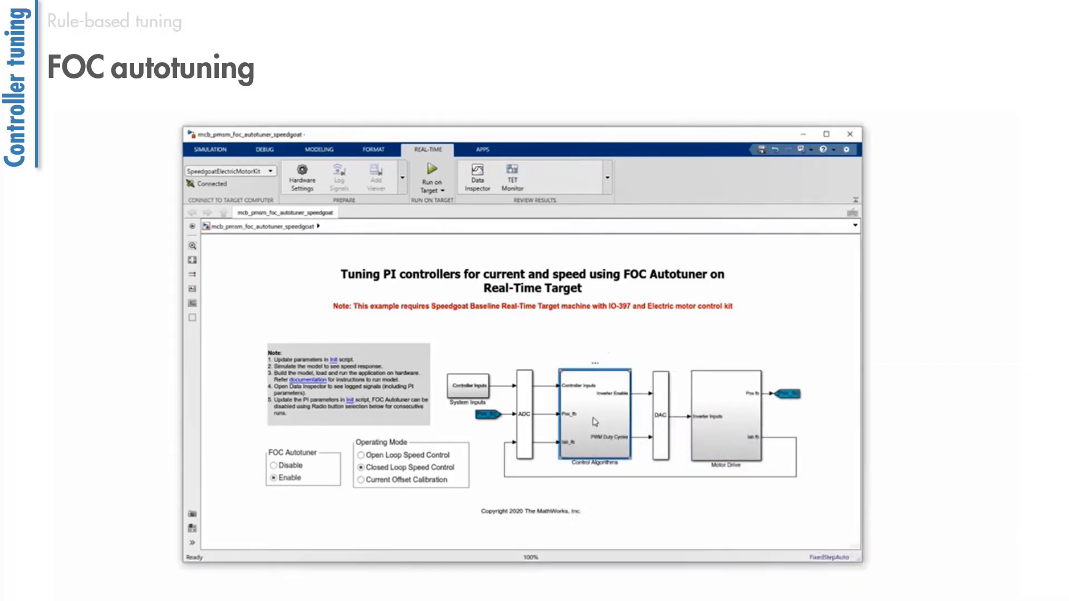
# Inspect FOC_AutoTuner settings under Control Algorithms, return to top level, and Run on Target.
pyautogui.doubleClick(594, 416)
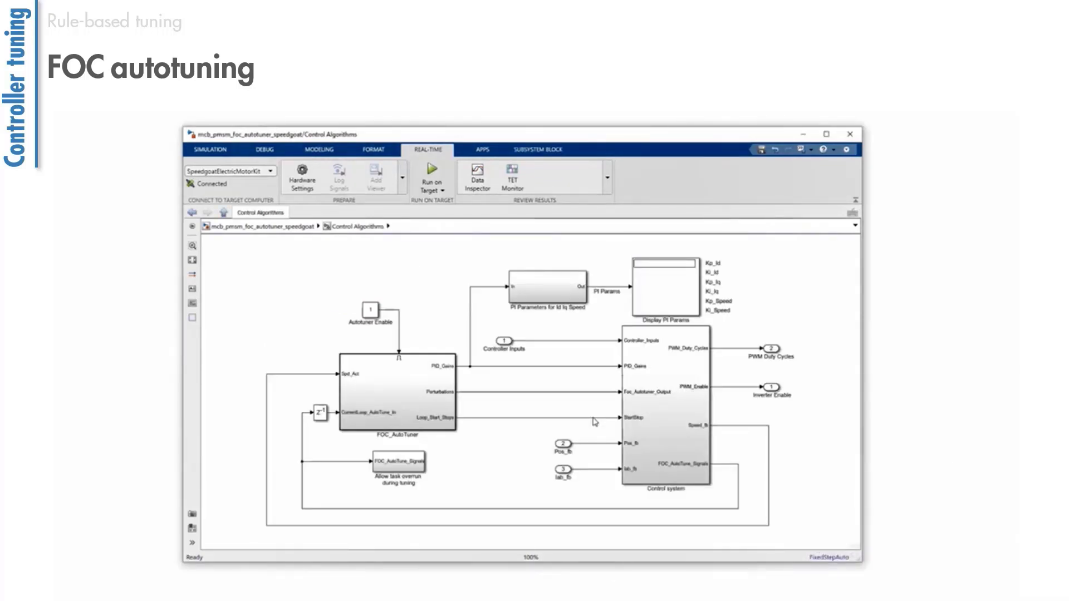
pyautogui.doubleClick(395, 393)
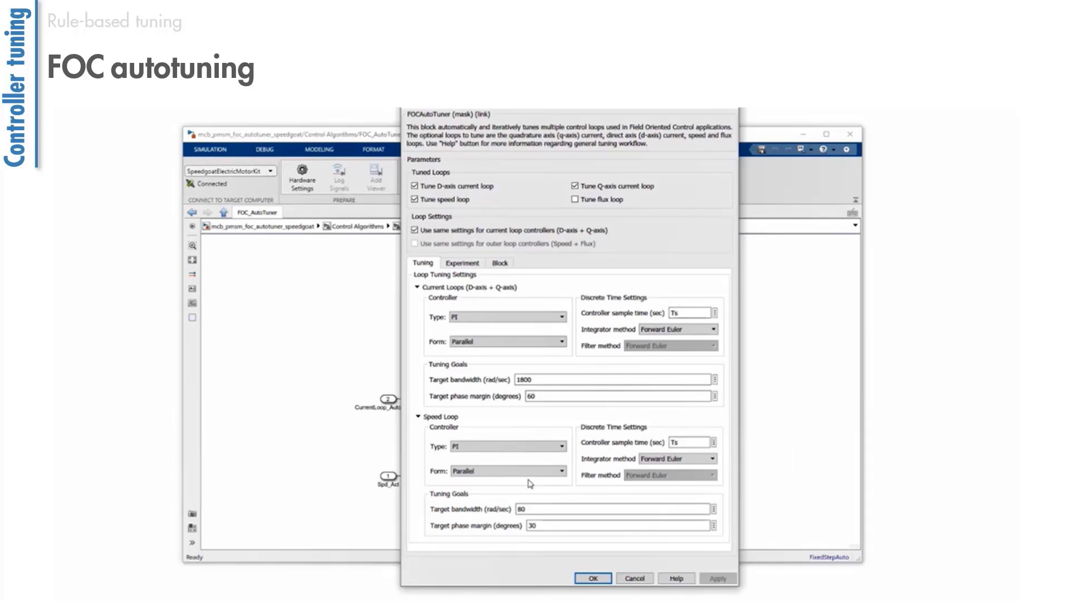
pyautogui.click(591, 577)
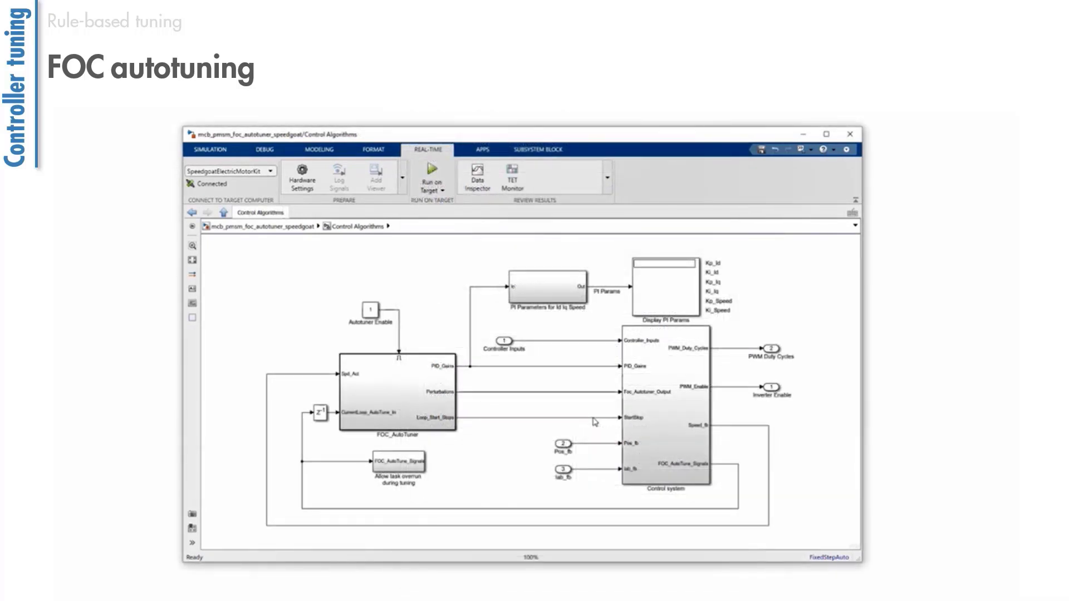
pyautogui.click(664, 409)
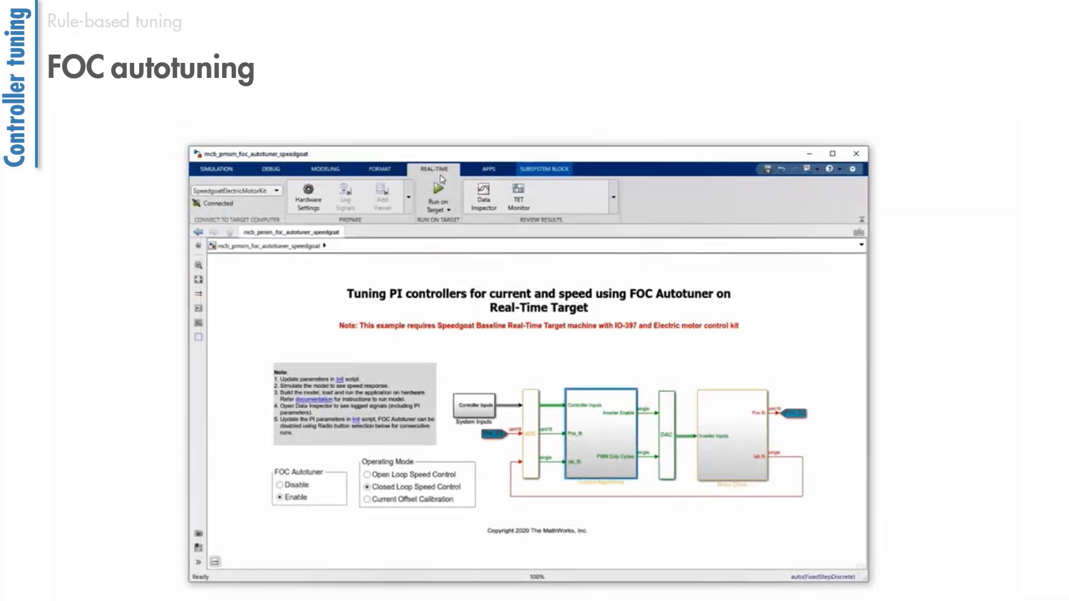
pyautogui.click(438, 198)
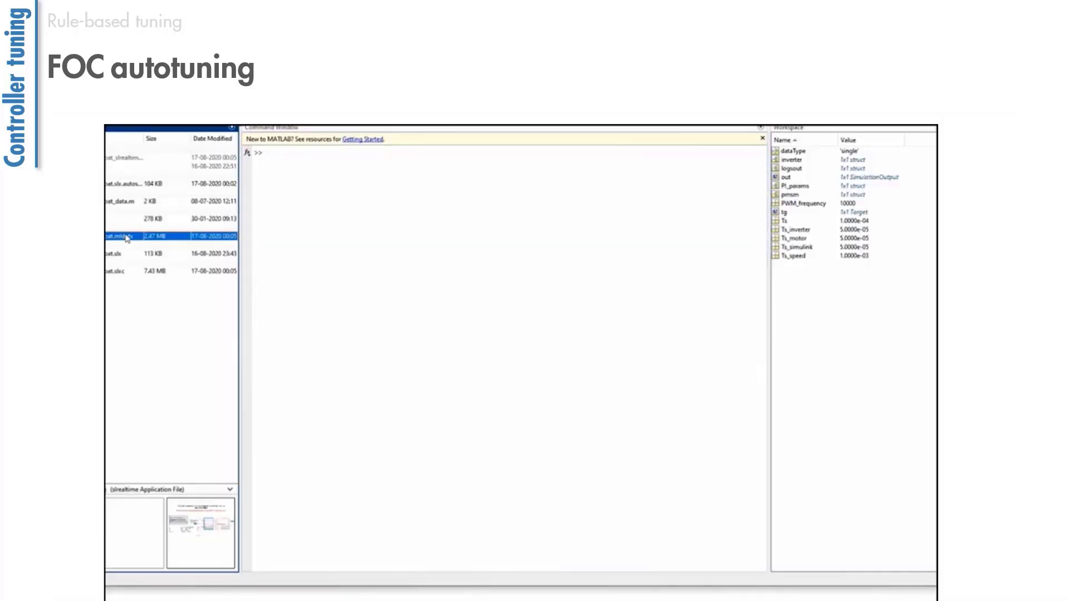
# Enter tg in the Command Window to display the Speedgoat target object.
pyautogui.write('tg')
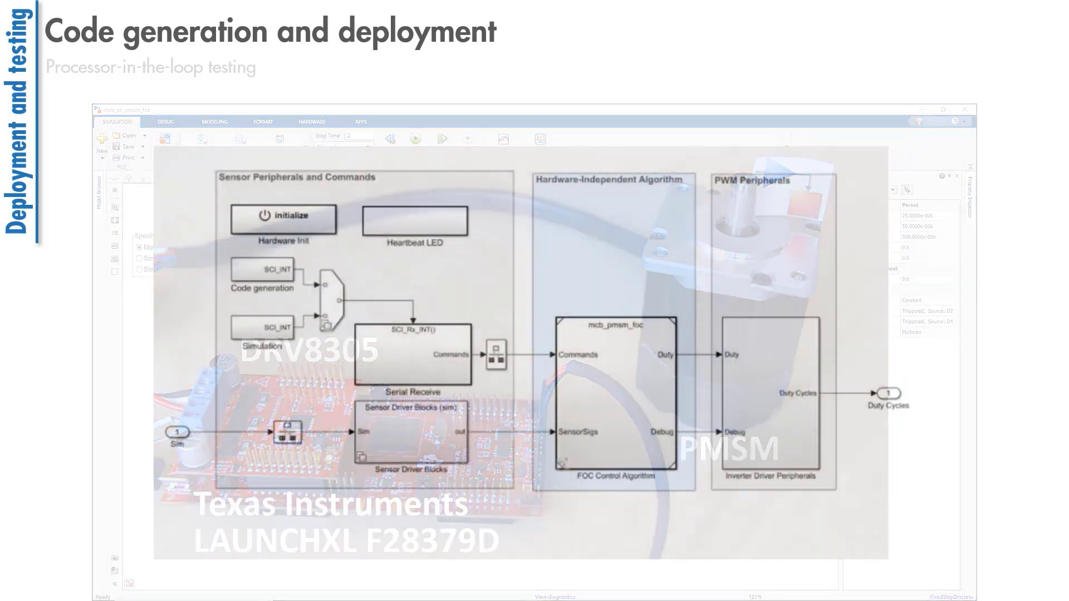
# Open the mcb_ee_pmsm_foc model for the TI F28379D LaunchPad.
pyautogui.click(312, 122)
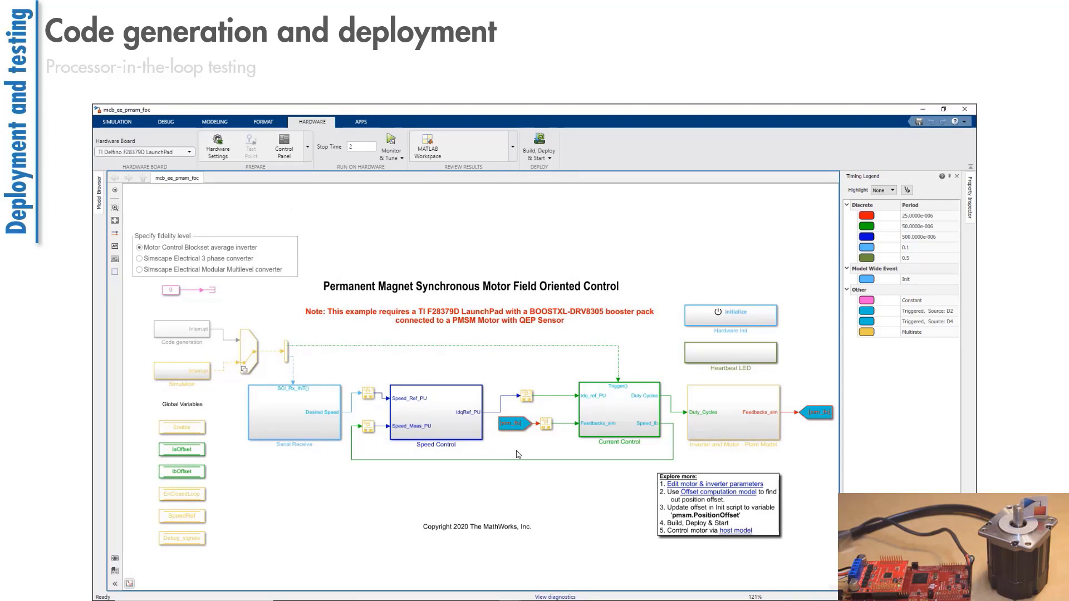
pyautogui.moveTo(516, 453)
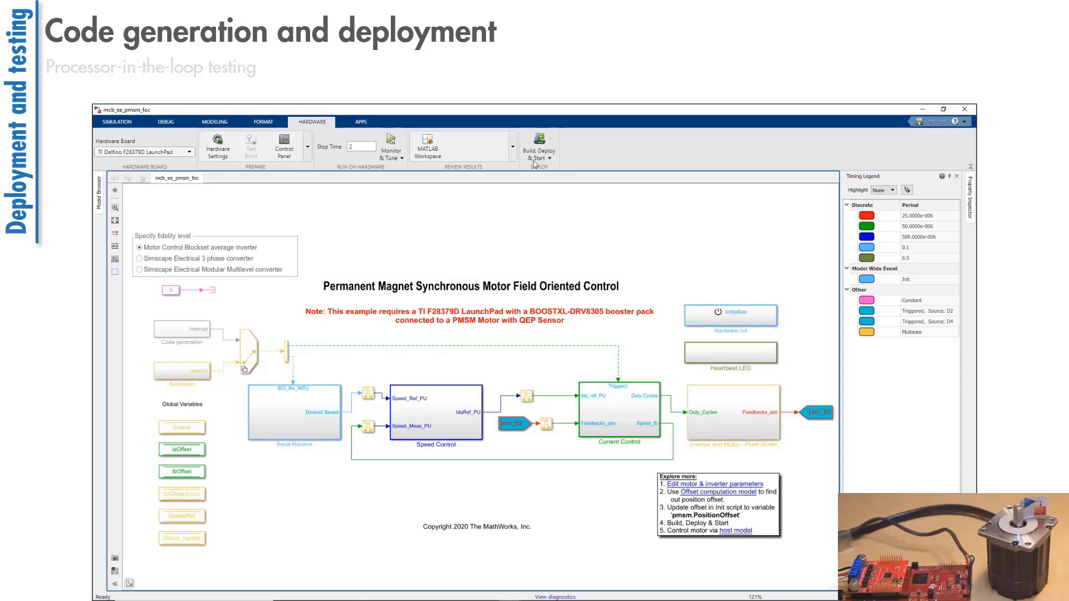
# Build, deploy and start the FOC model on the Delfino F28379D LaunchPad.
pyautogui.click(538, 143)
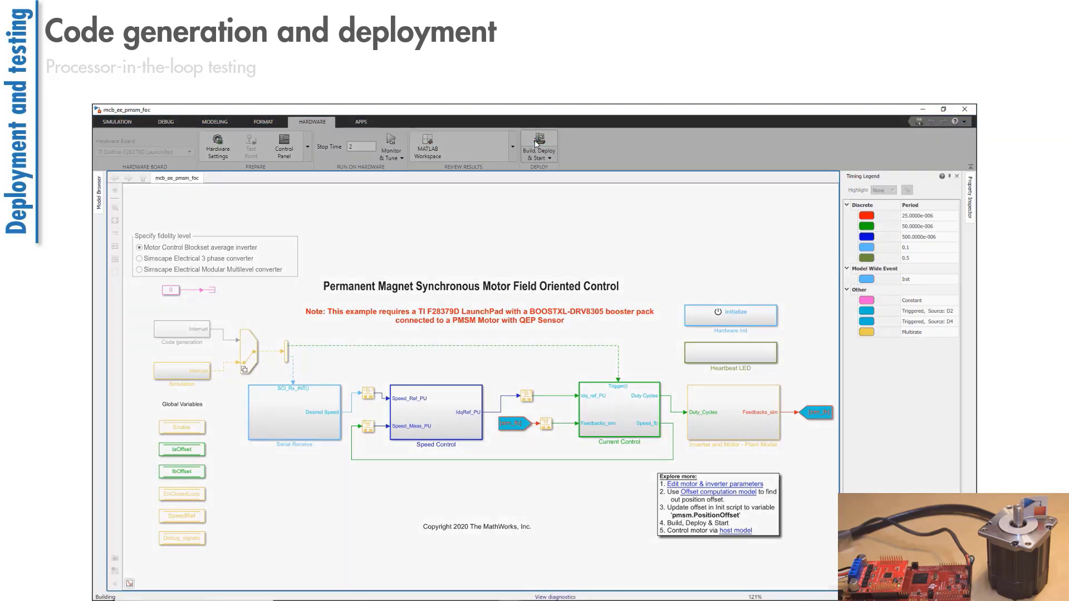
pyautogui.click(538, 146)
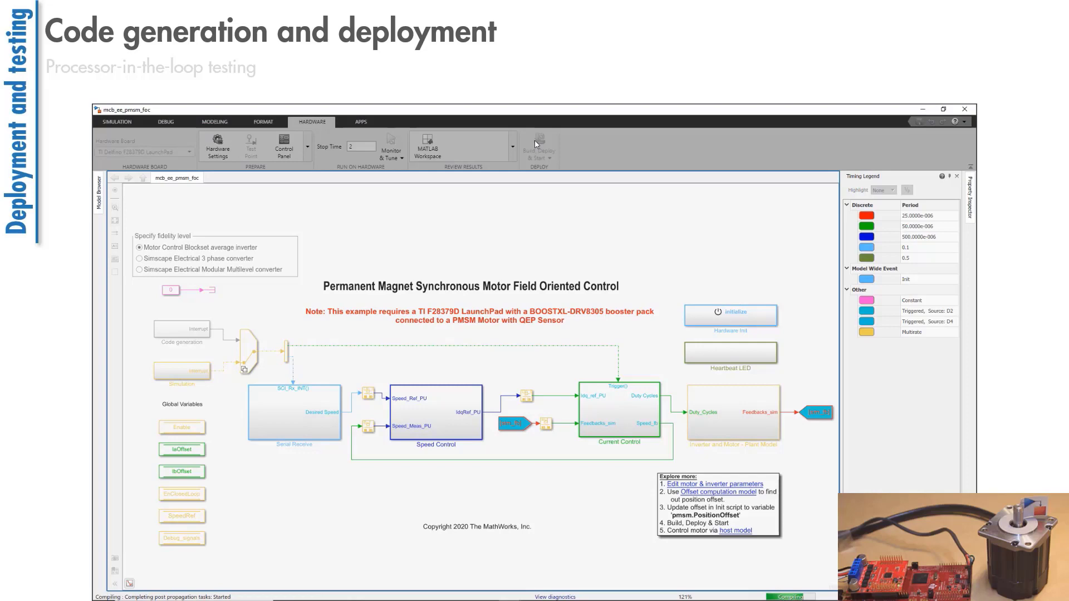
pyautogui.click(539, 145)
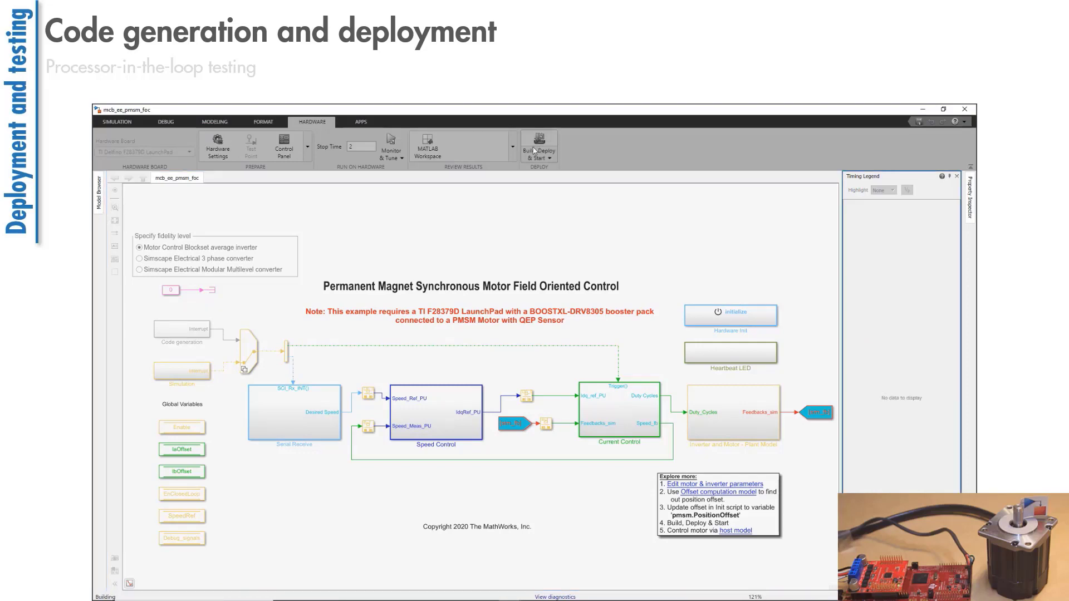
pyautogui.click(539, 145)
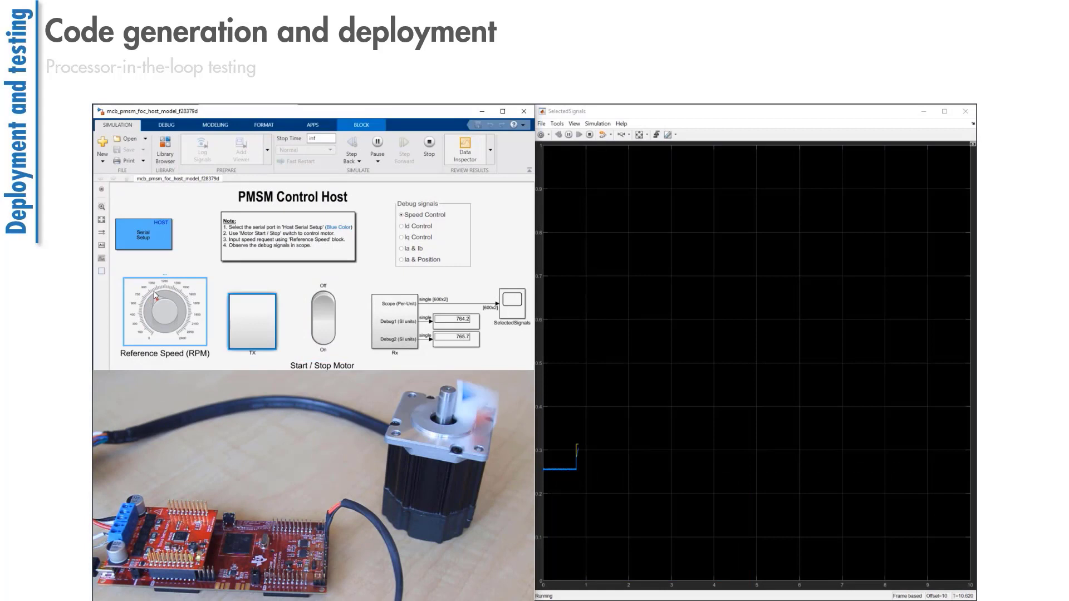
# Turn the Reference Speed knob to spin up the motor while watching SelectedSignals.
pyautogui.moveTo(154, 296); pyautogui.dragTo(181, 304)
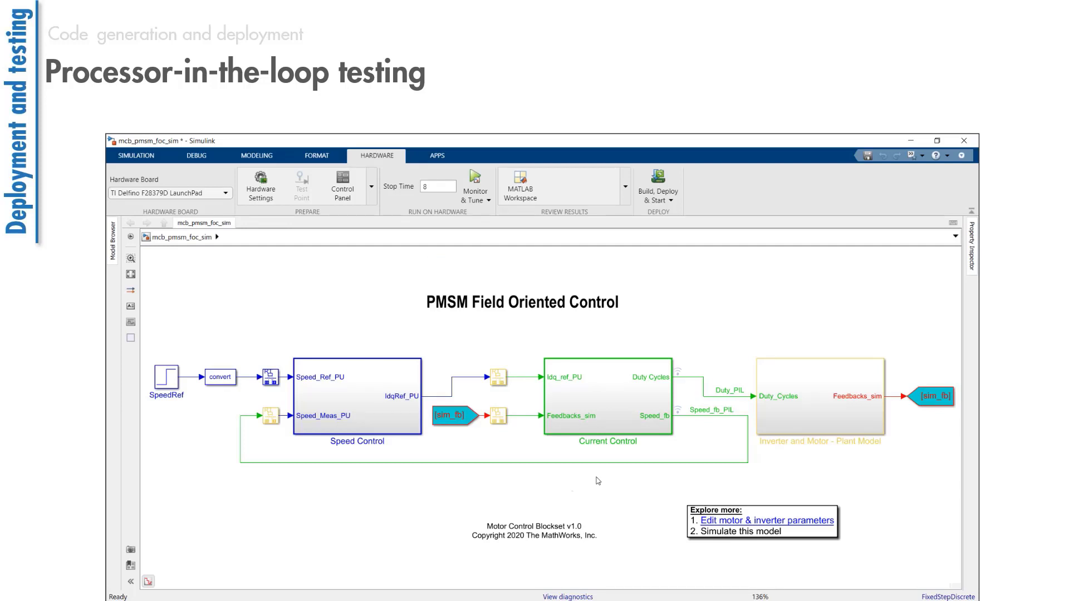
# Deploy the Current Control subsystem to hardware, producing a PIL block in an untitled model.
pyautogui.click(606, 396)
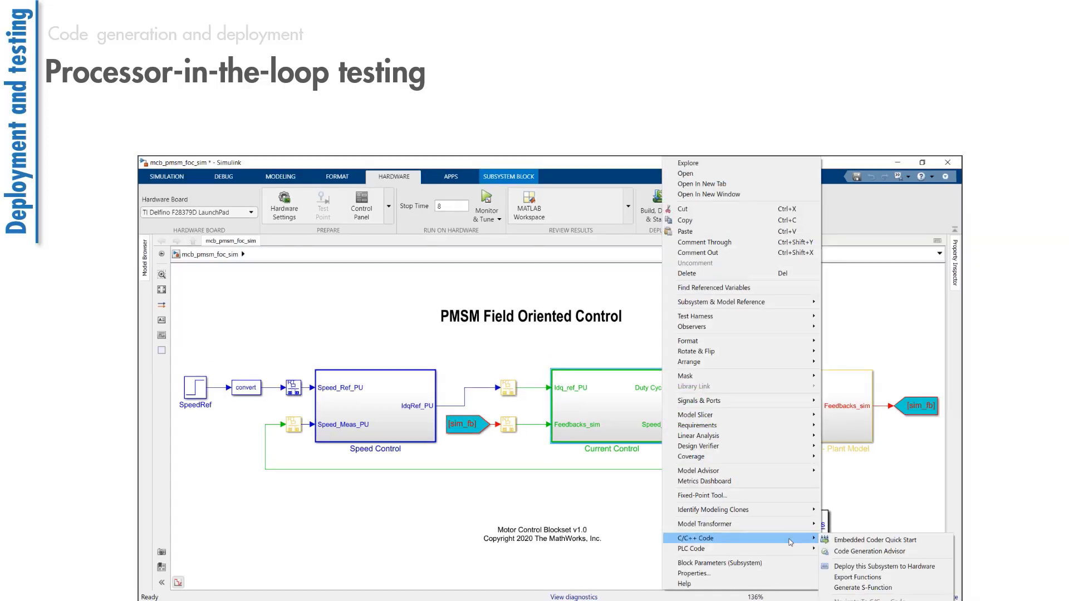
pyautogui.click(875, 540)
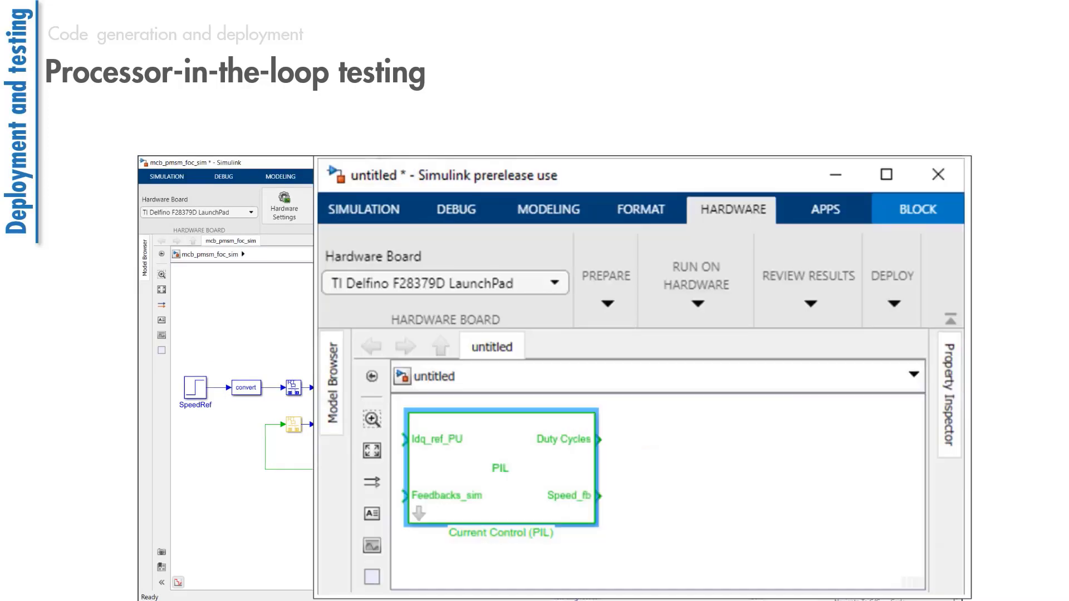